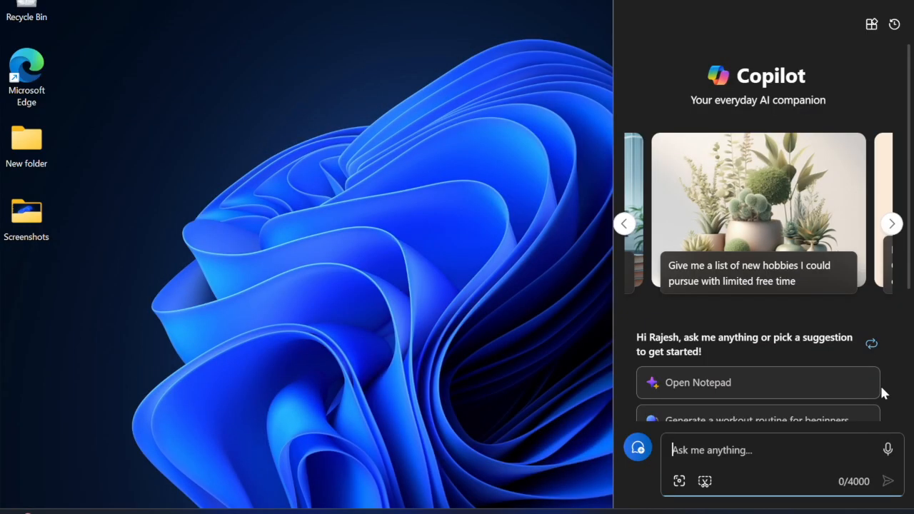
# Step: Cycle through the Copilot suggestion carousel on the desktop before starting
pyautogui.click(891, 223)
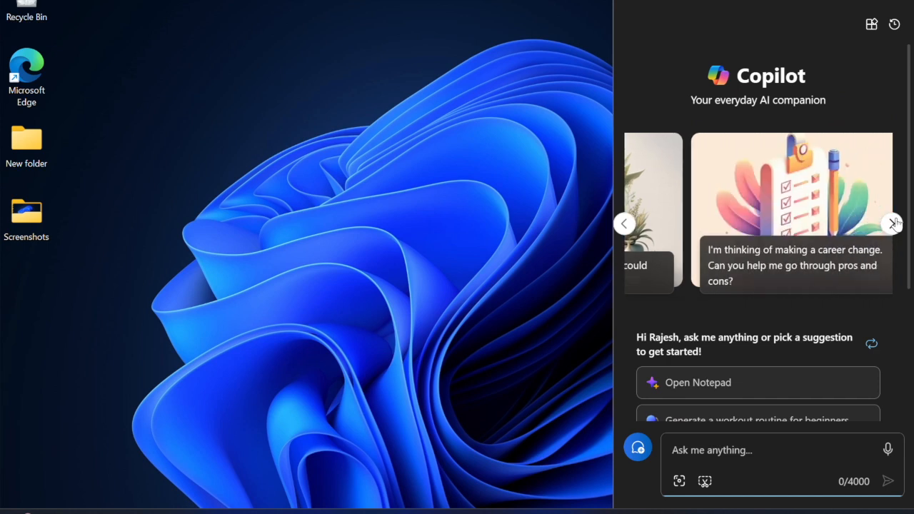
pyautogui.click(895, 223)
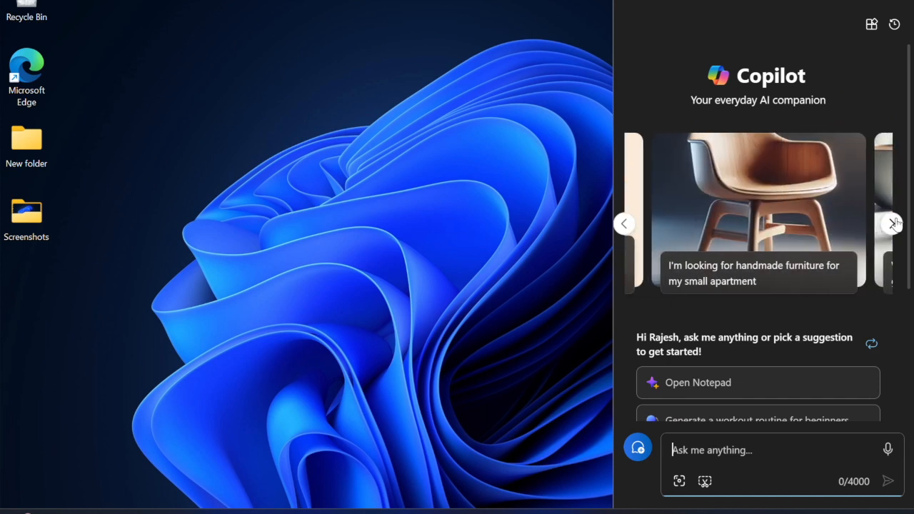
pyautogui.click(895, 223)
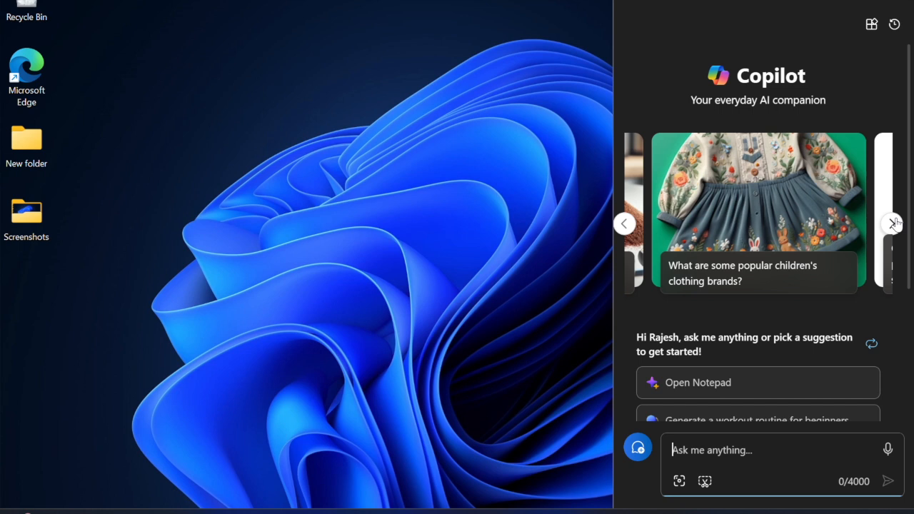
pyautogui.click(894, 223)
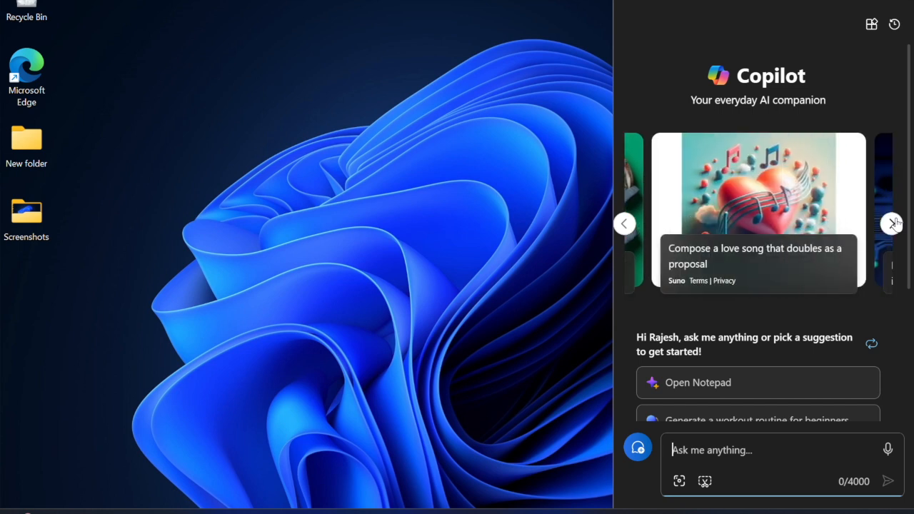
pyautogui.click(895, 223)
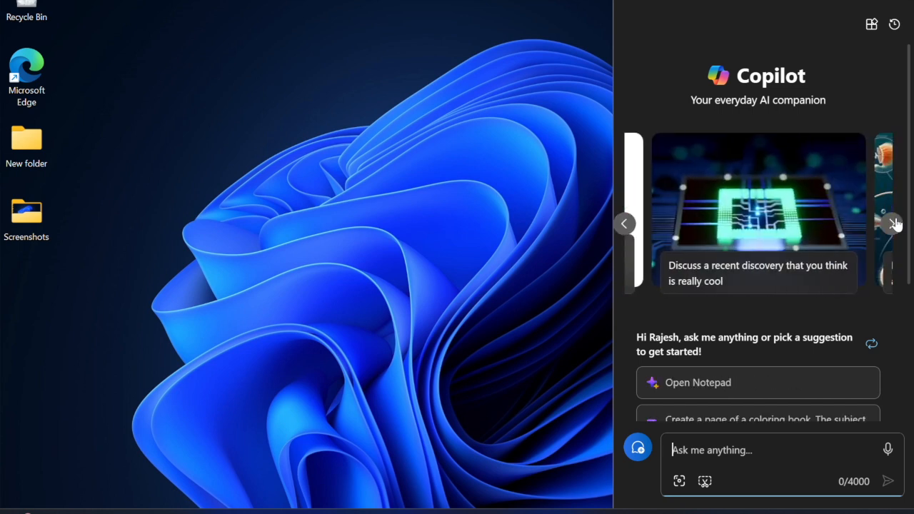
pyautogui.click(894, 223)
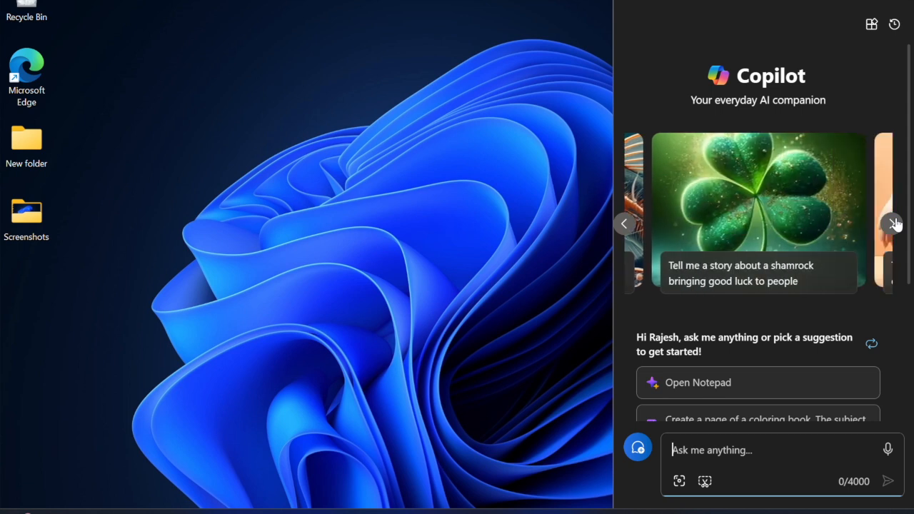
pyautogui.click(896, 223)
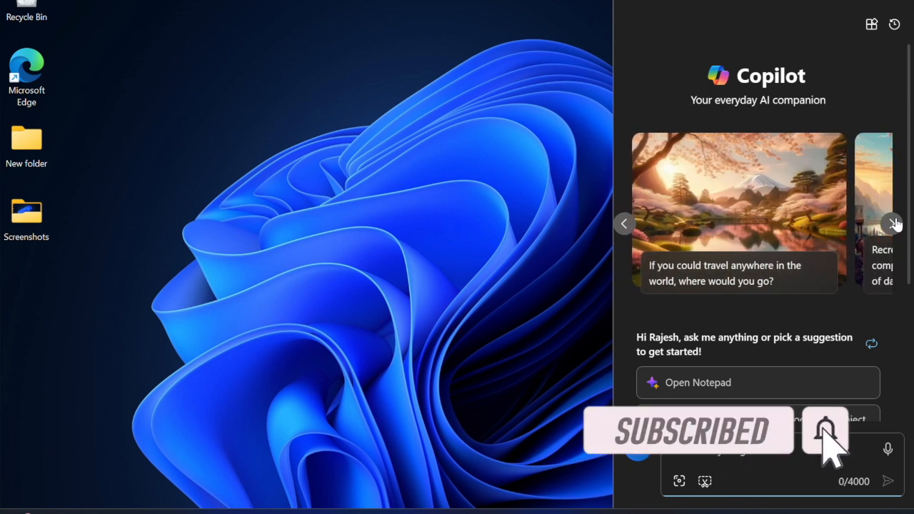
pyautogui.click(896, 223)
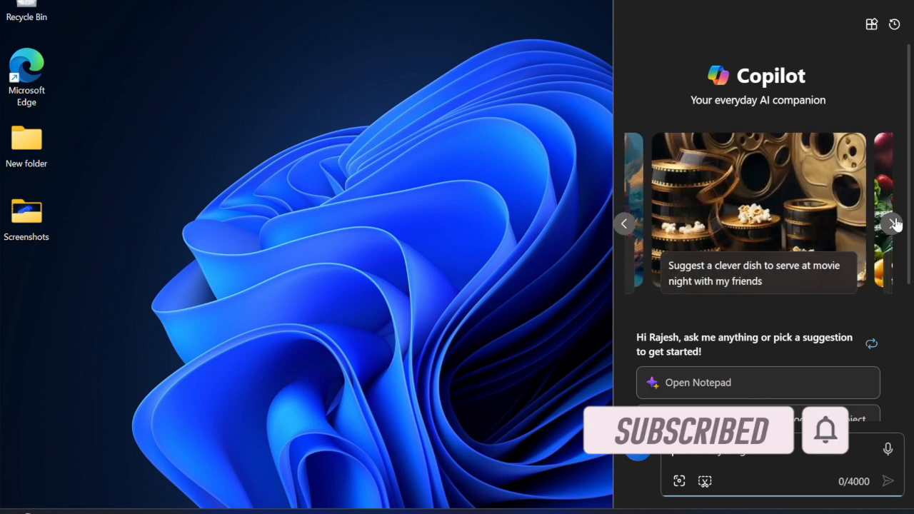
pyautogui.click(894, 223)
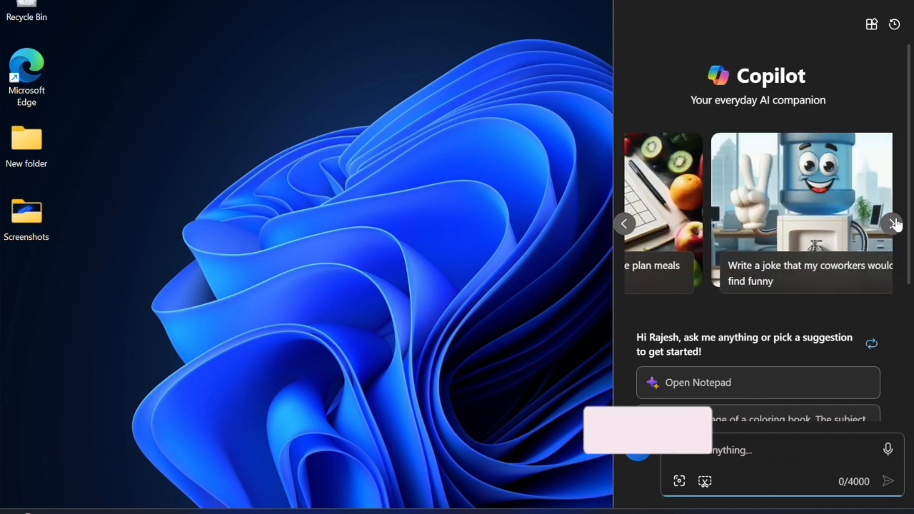
pyautogui.click(895, 223)
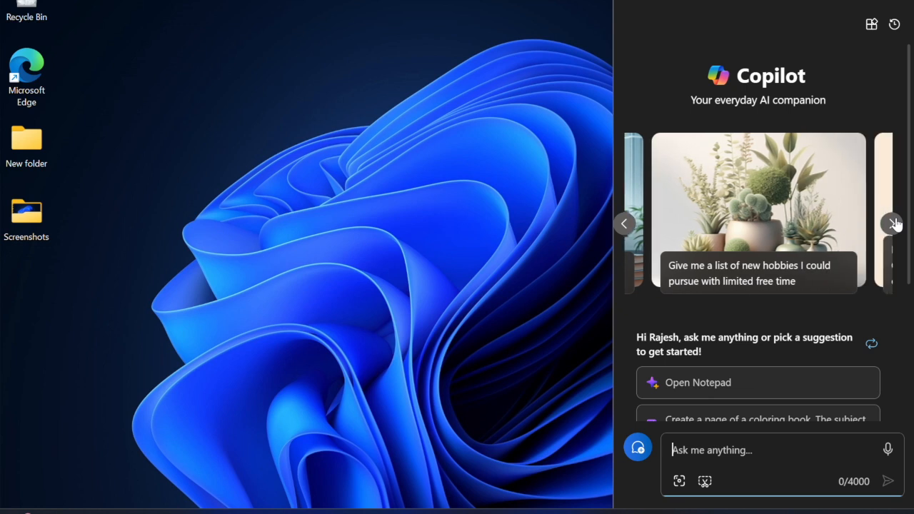
pyautogui.click(894, 223)
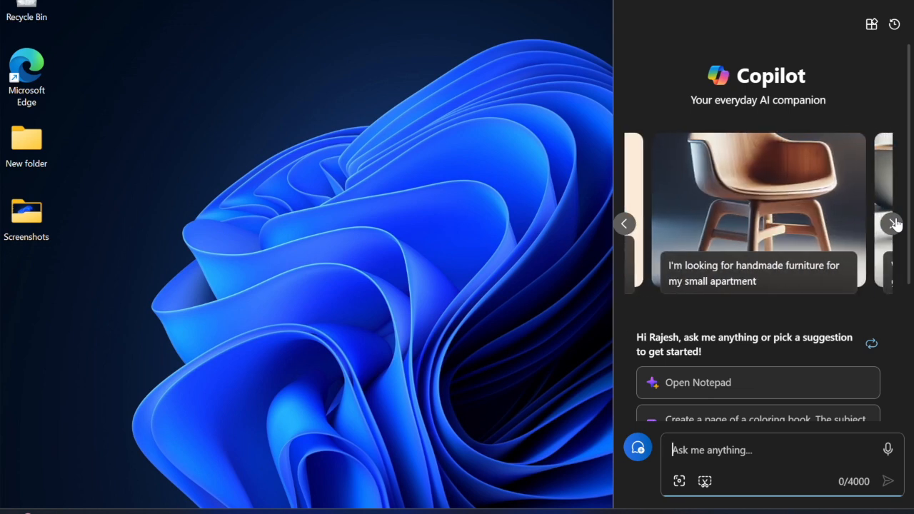
pyautogui.click(896, 223)
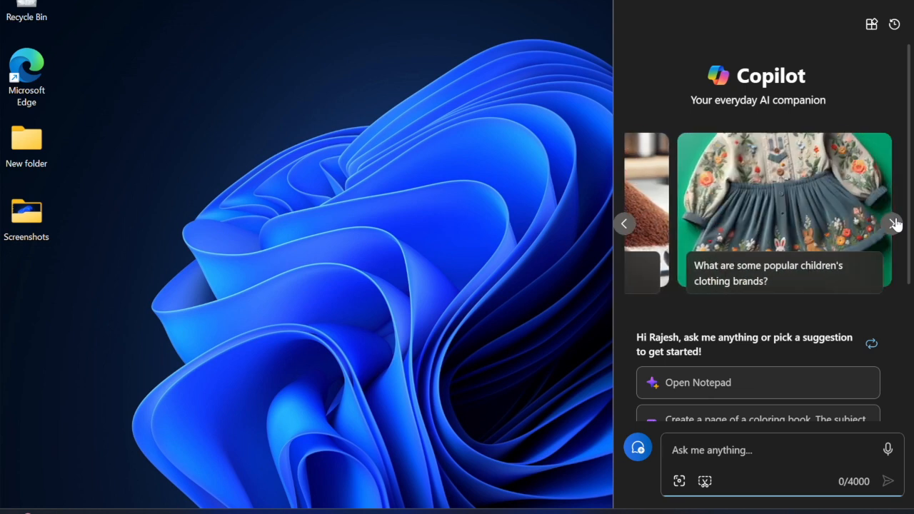
pyautogui.click(894, 223)
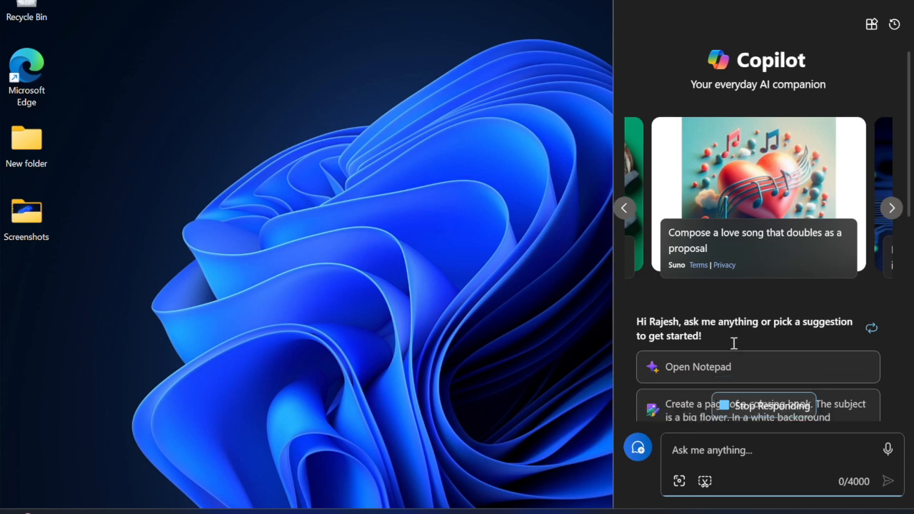
pyautogui.click(756, 240)
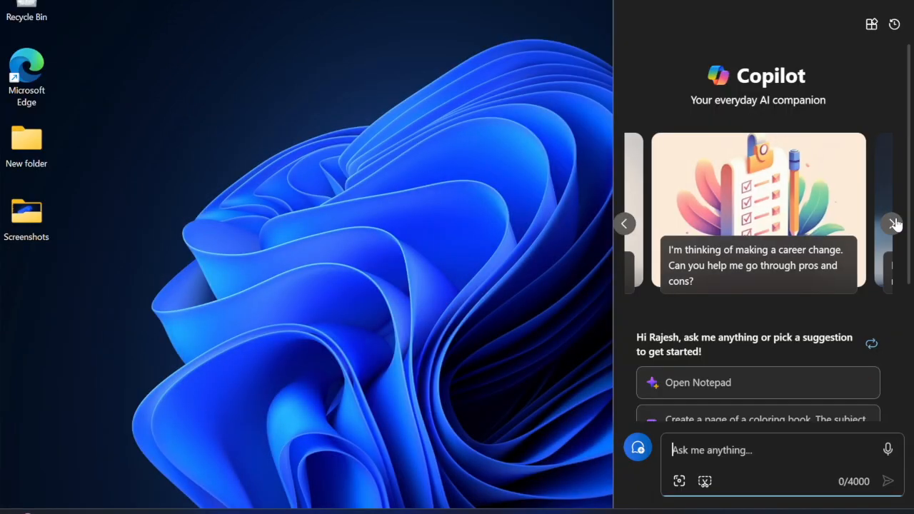
pyautogui.click(895, 222)
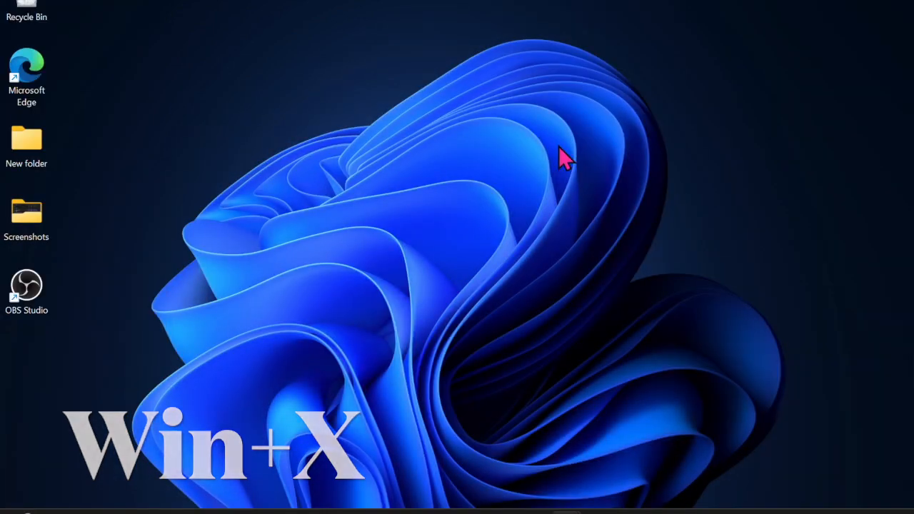
# Step: Launch Device Manager from the Win+X quick-link menu
pyautogui.press('Win+X')
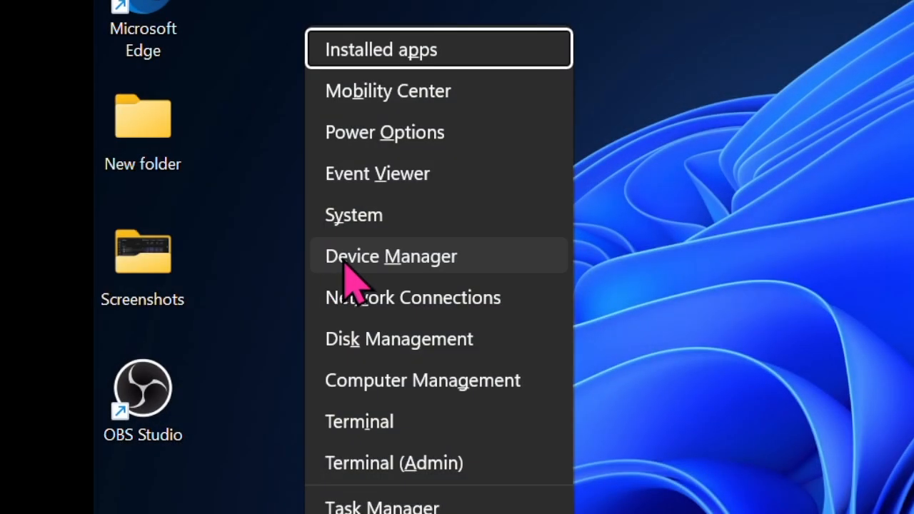
pyautogui.moveTo(464, 274)
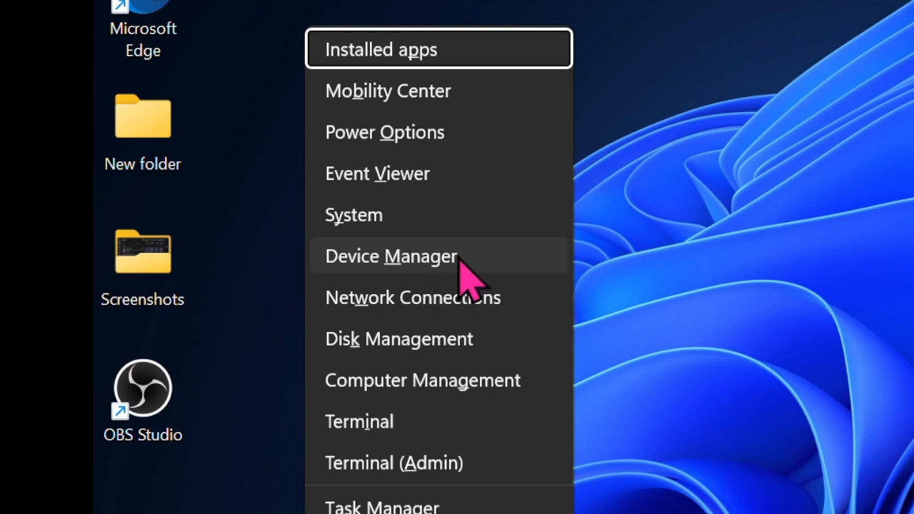
pyautogui.click(392, 256)
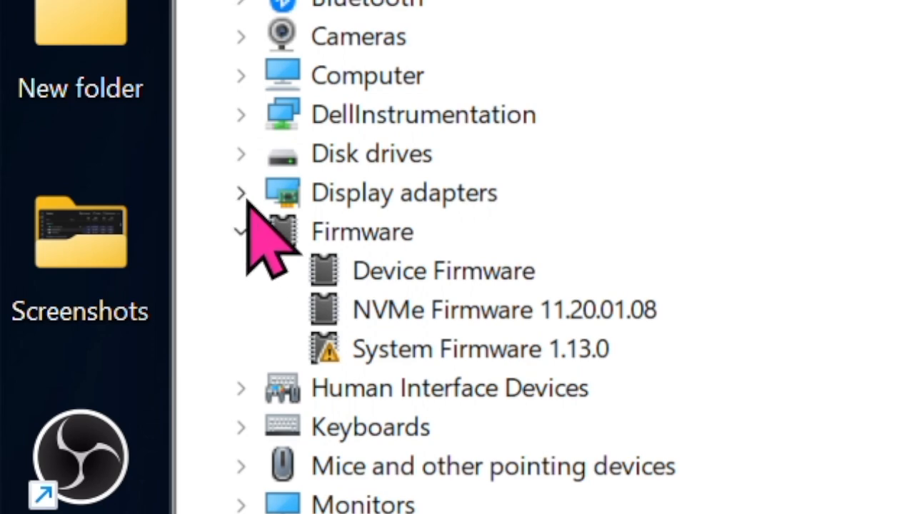
pyautogui.moveTo(268, 257)
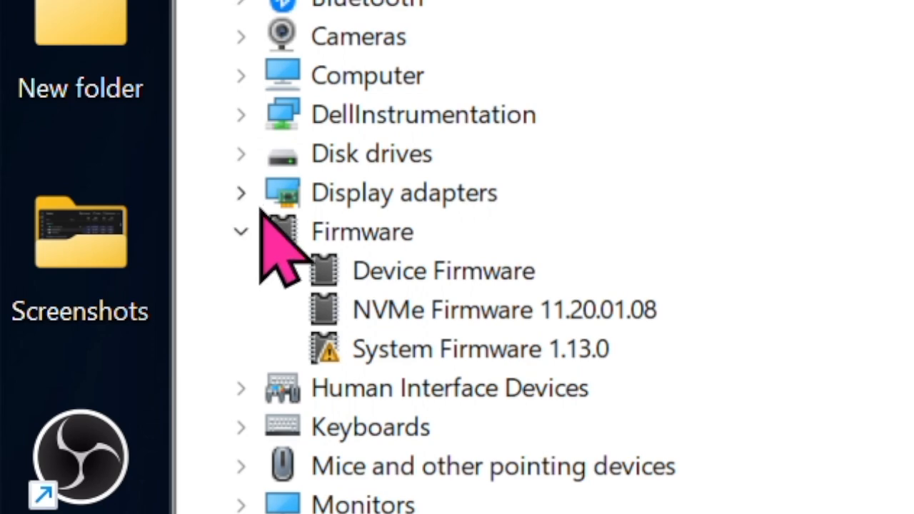
# Step: Expand the Display adapters category to show the Intel Iris Xe Graphics device
pyautogui.click(240, 192)
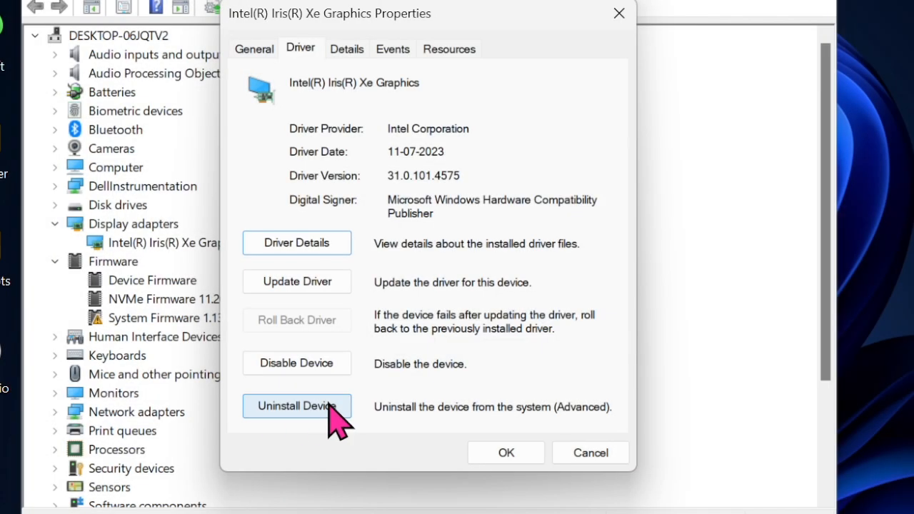
pyautogui.moveTo(286, 429)
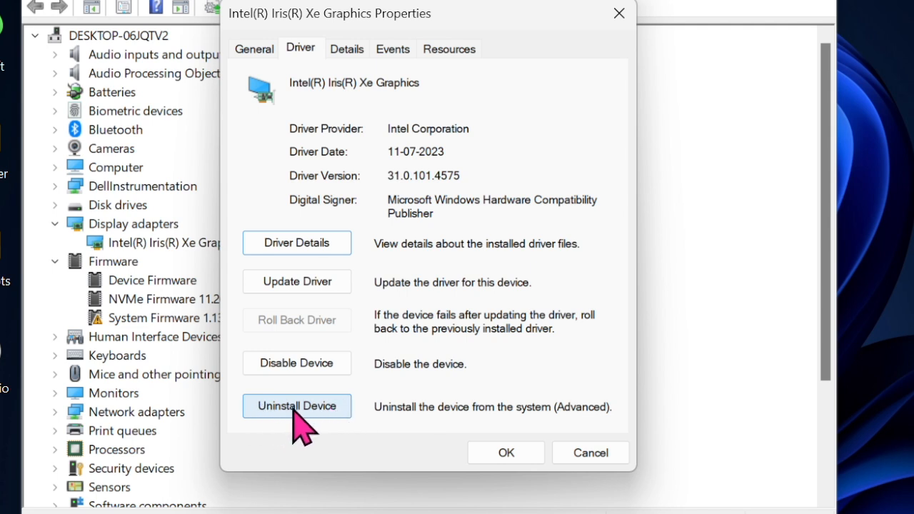
pyautogui.moveTo(336, 417)
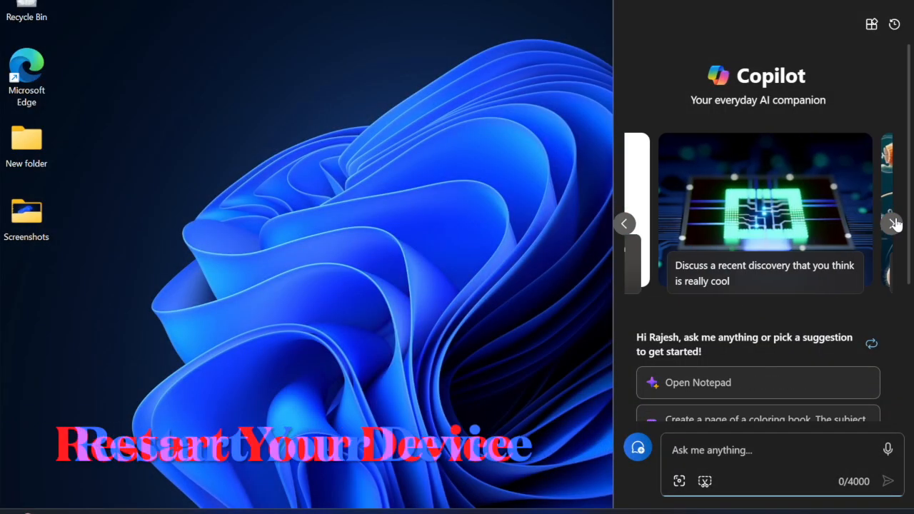
# Step: Advance the Copilot carousel to the 'Compose a love song' card and send that proposal prompt
pyautogui.click(895, 223)
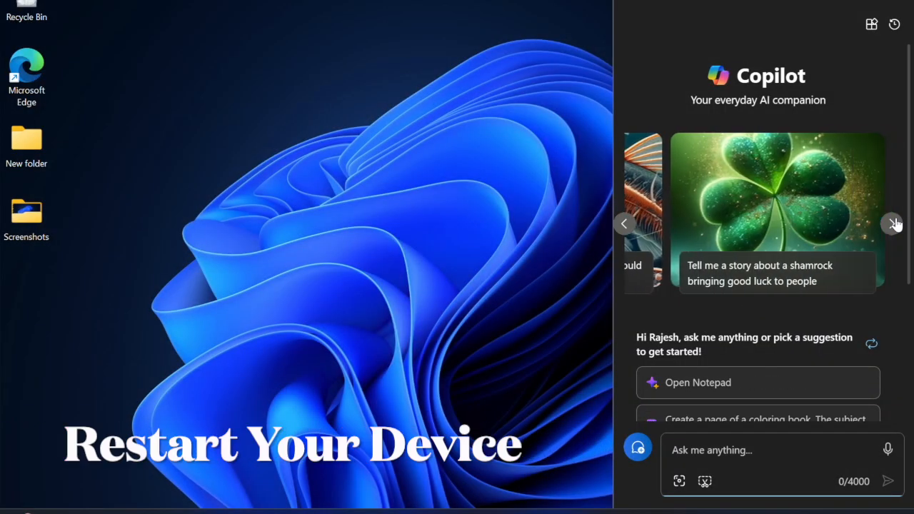
pyautogui.click(894, 223)
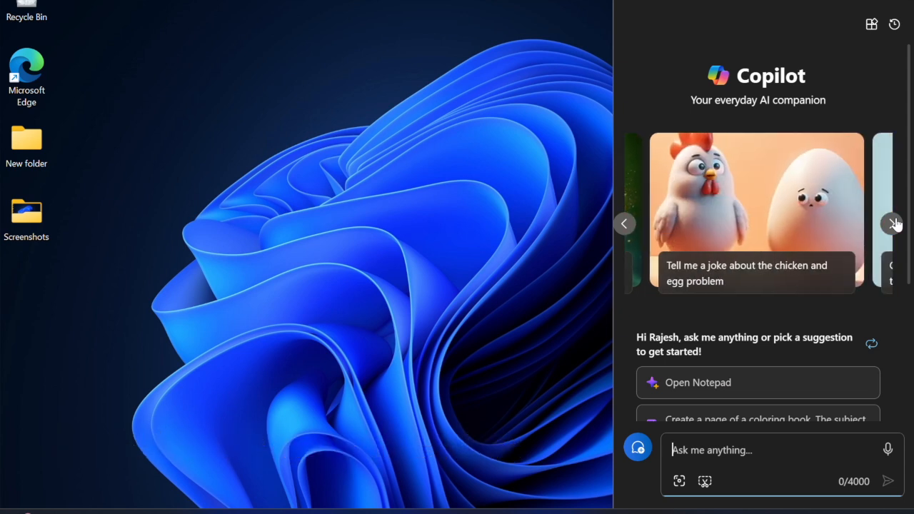
pyautogui.click(894, 223)
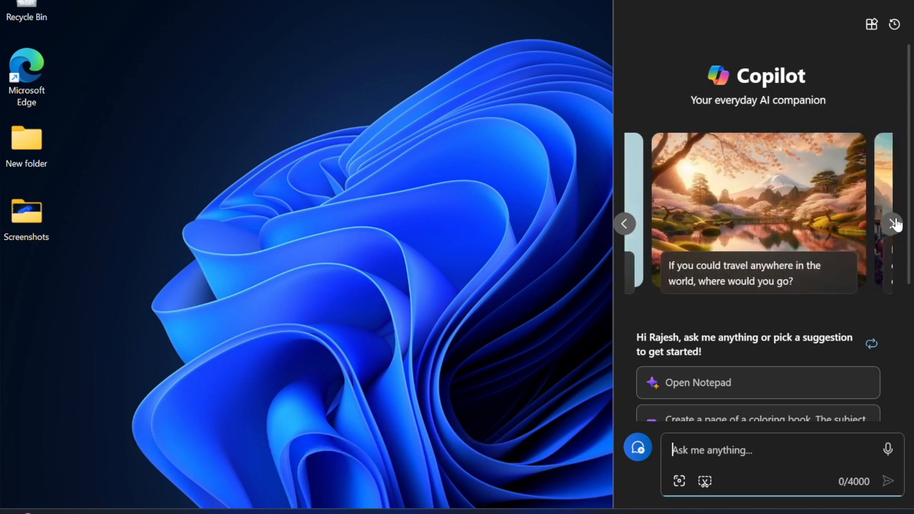
pyautogui.click(896, 223)
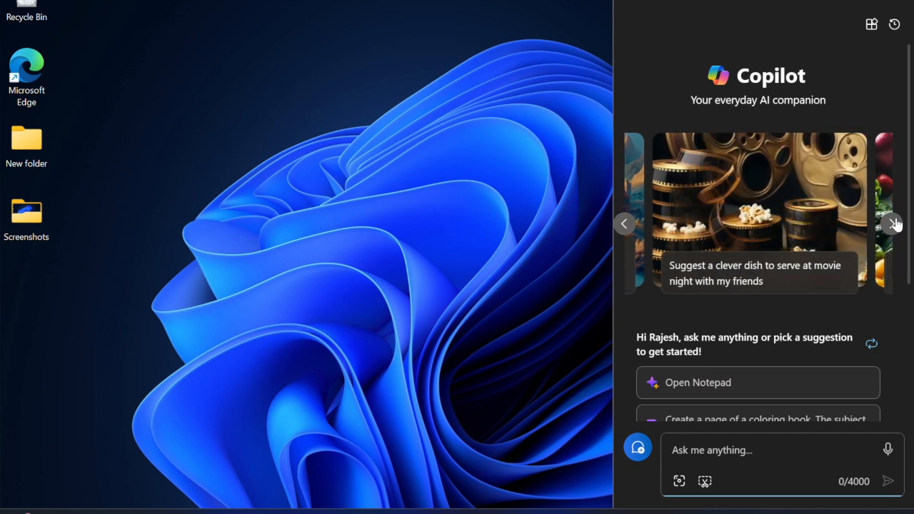
pyautogui.click(894, 222)
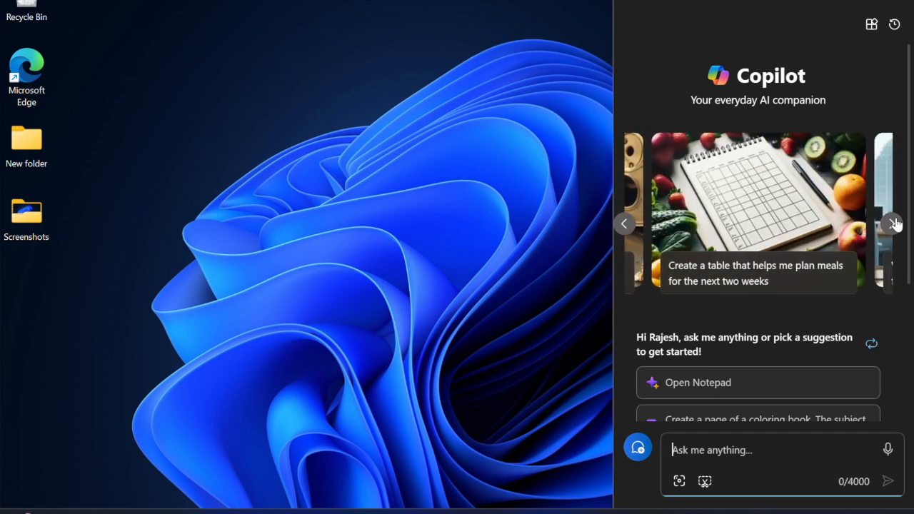
pyautogui.click(896, 223)
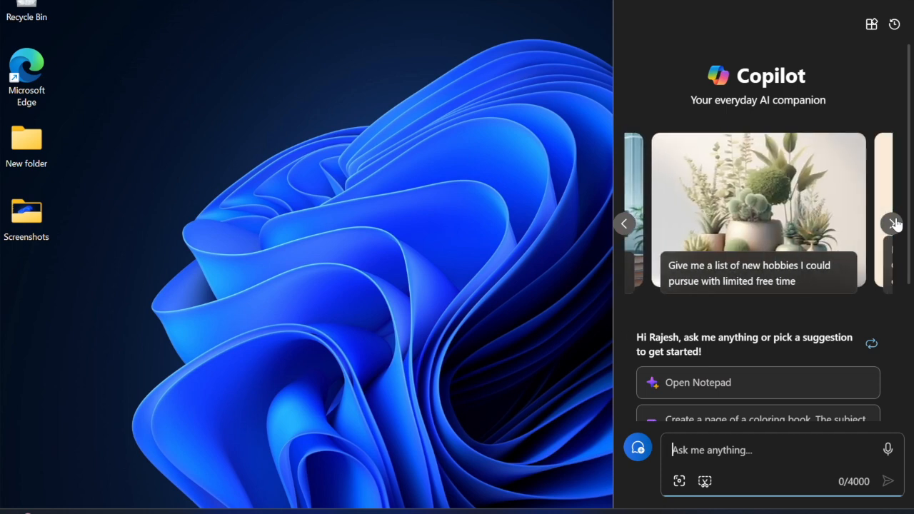
pyautogui.click(895, 222)
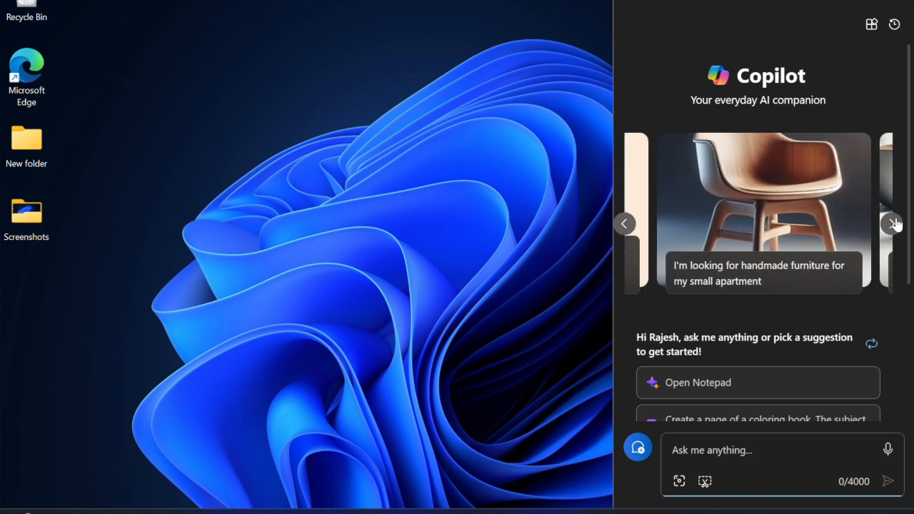
pyautogui.click(895, 223)
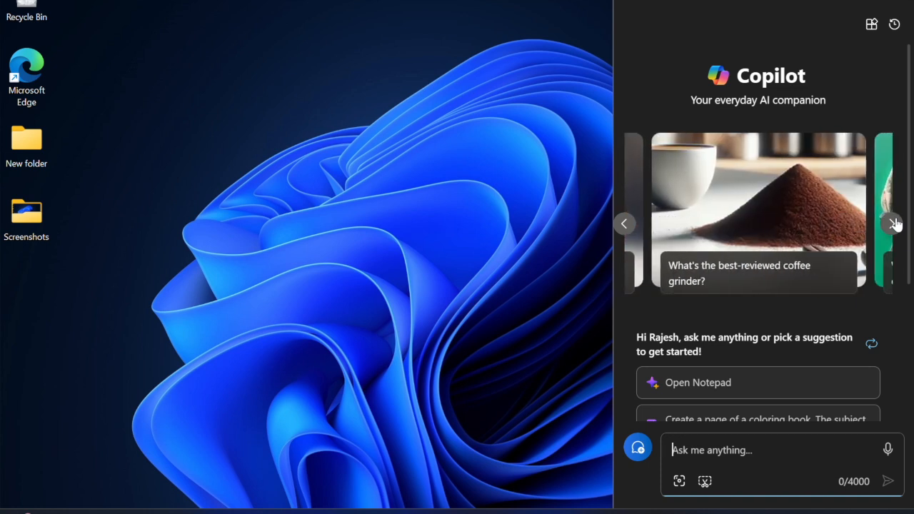
pyautogui.click(896, 223)
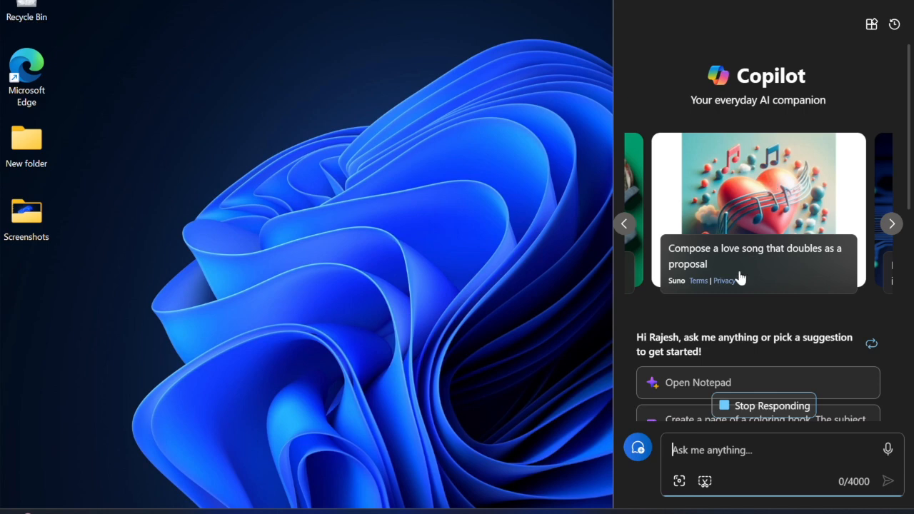
pyautogui.click(756, 256)
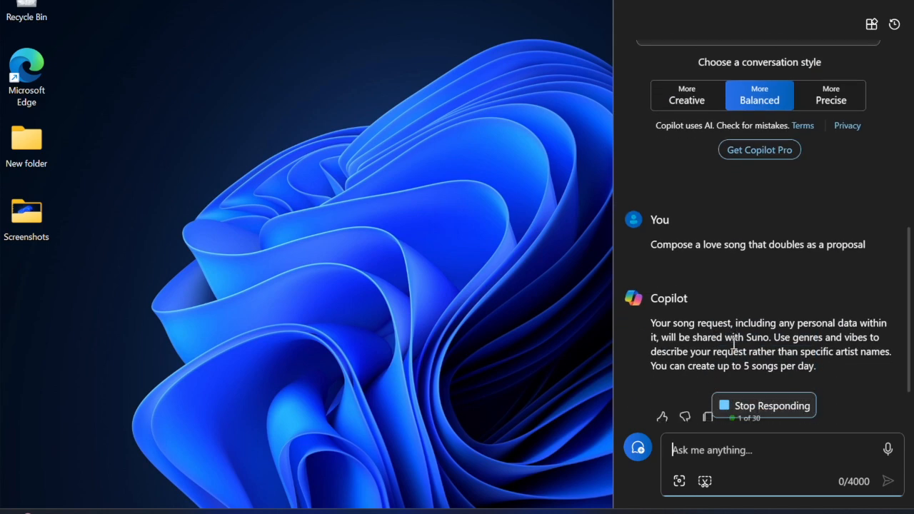